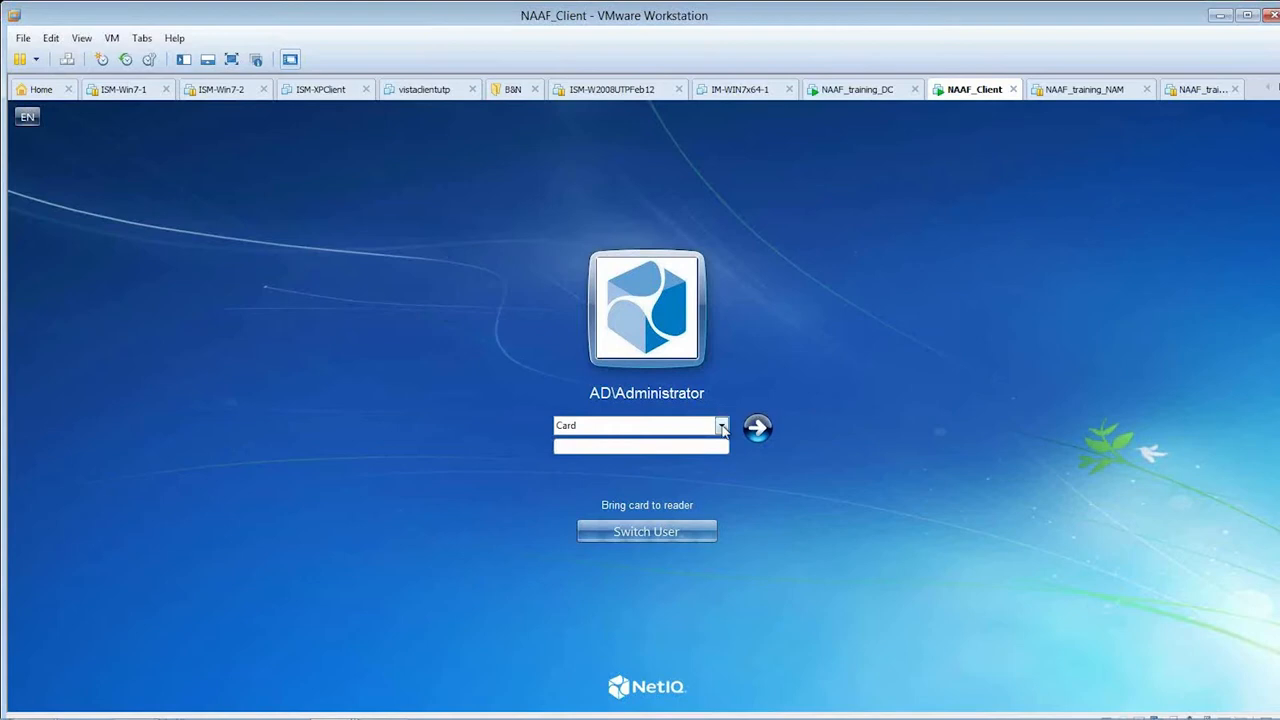
Step: Choose Card as the authentication method for AD\Administrator from the logon methods list
click(721, 425)
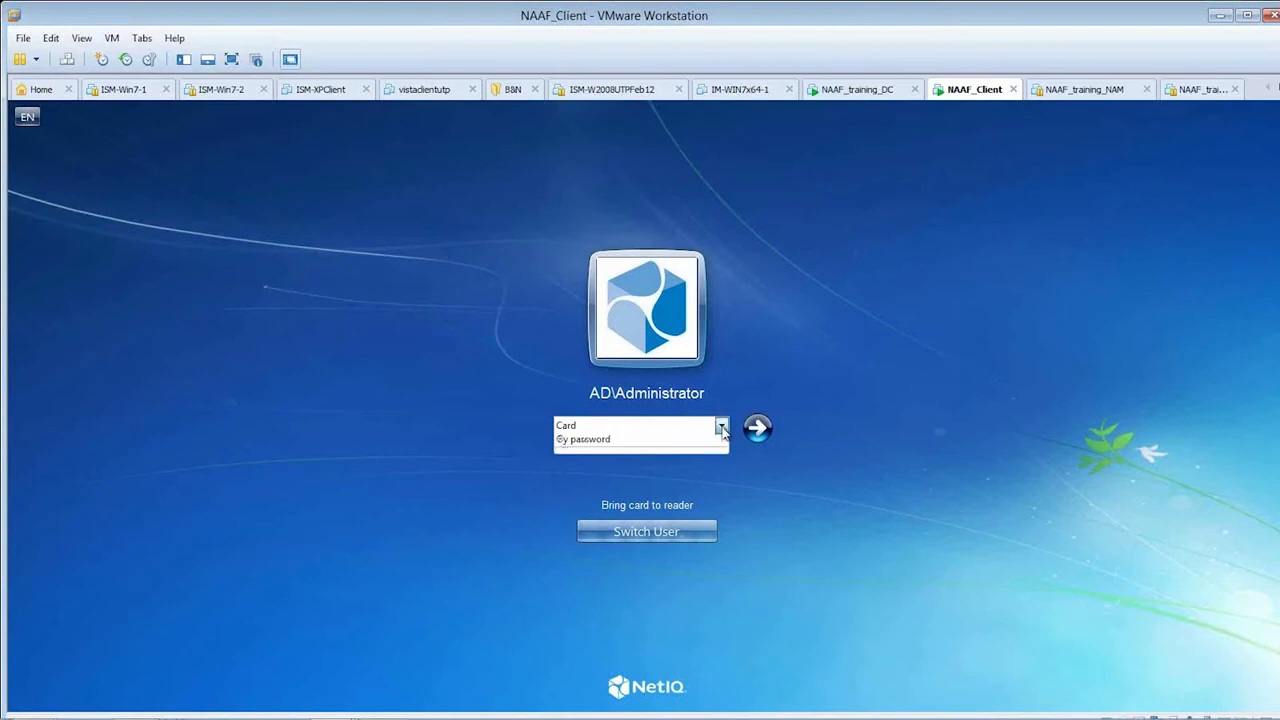
click(721, 425)
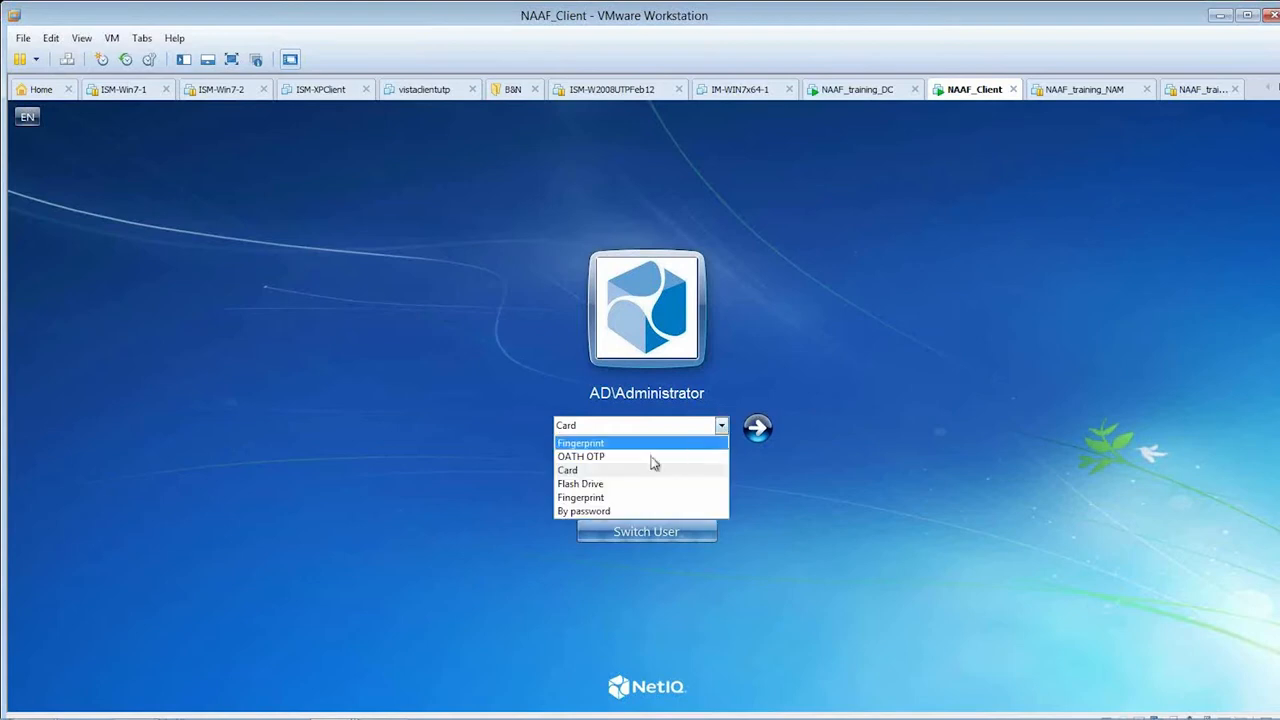
click(567, 469)
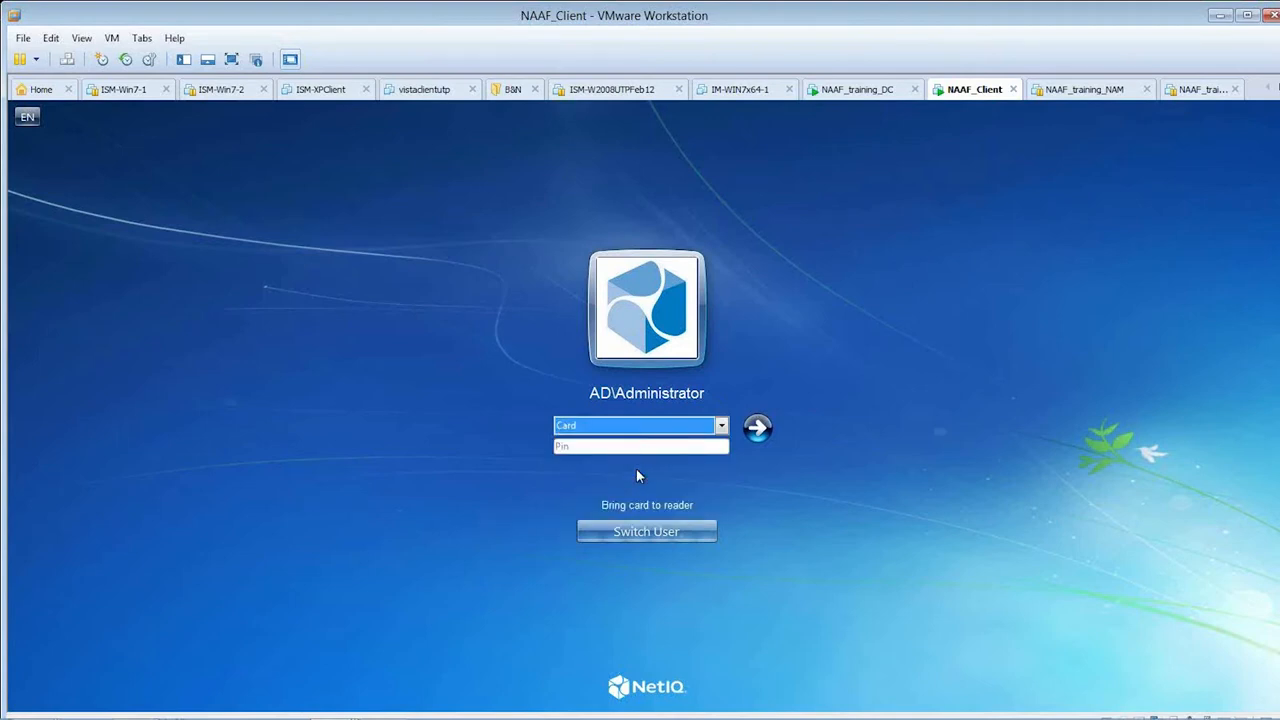
Step: Enter the card PIN for AD\Administrator and submit it to start logging on
text(••••••)
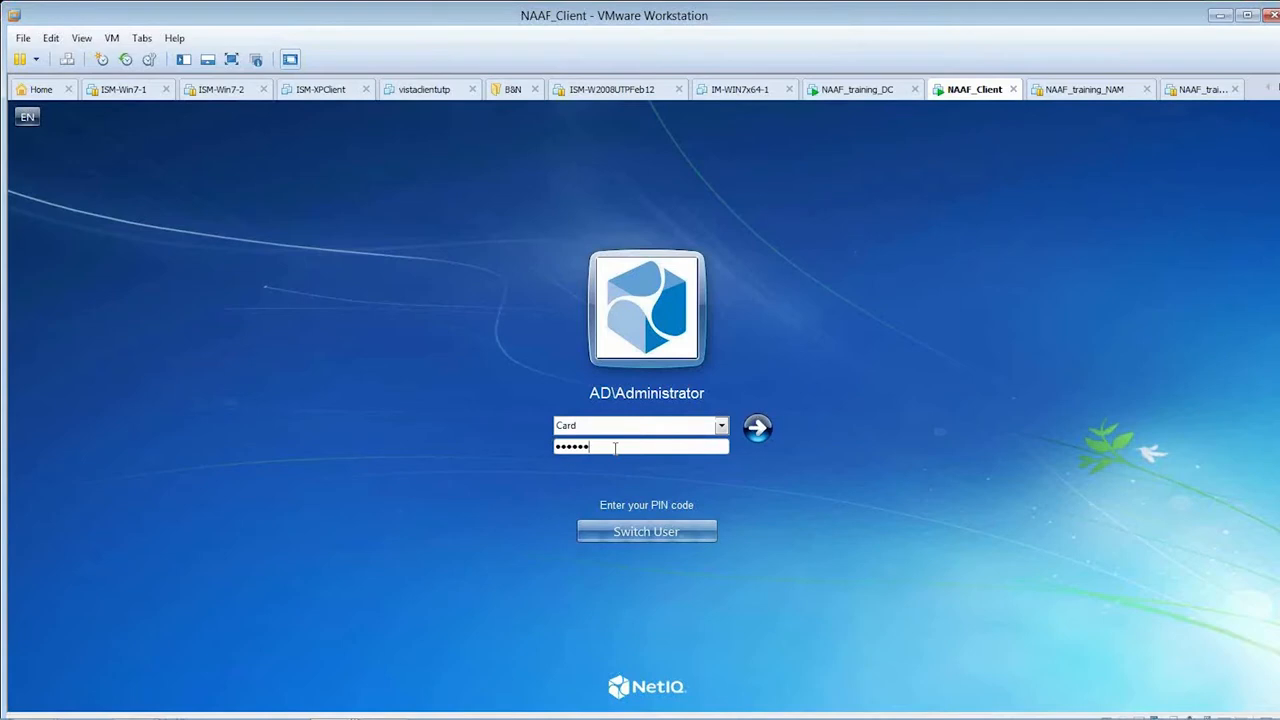
click(757, 428)
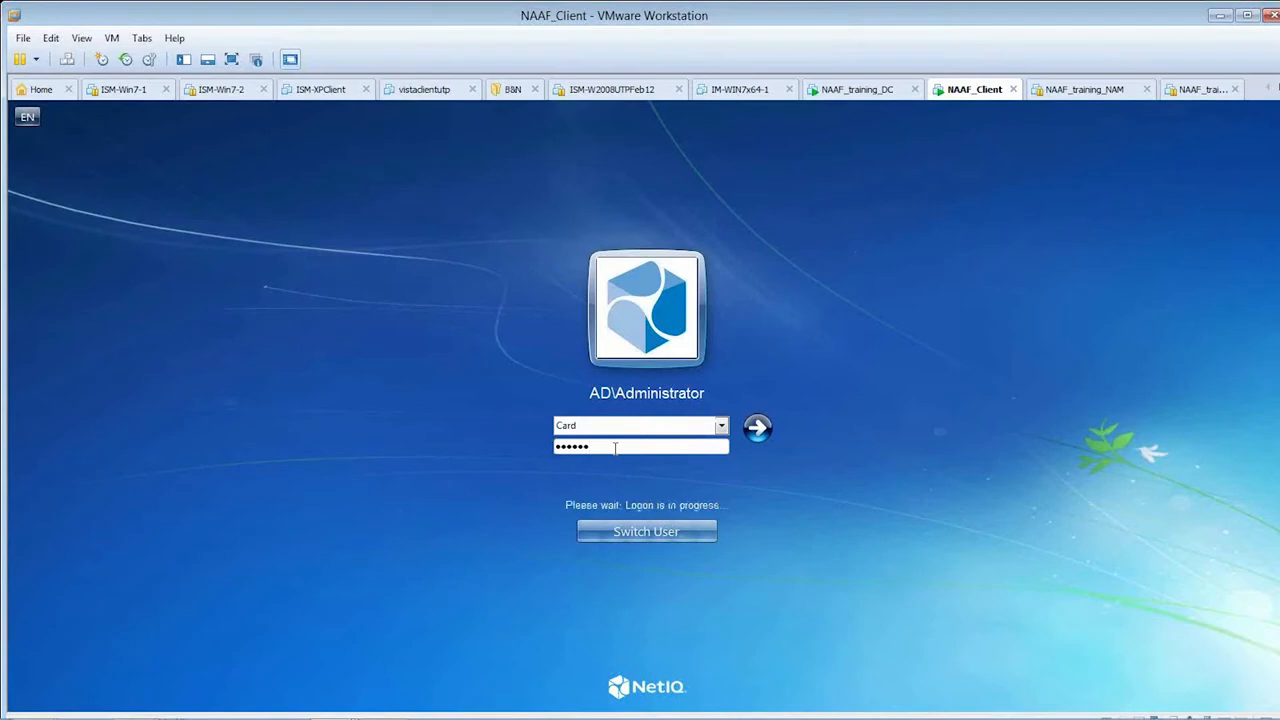